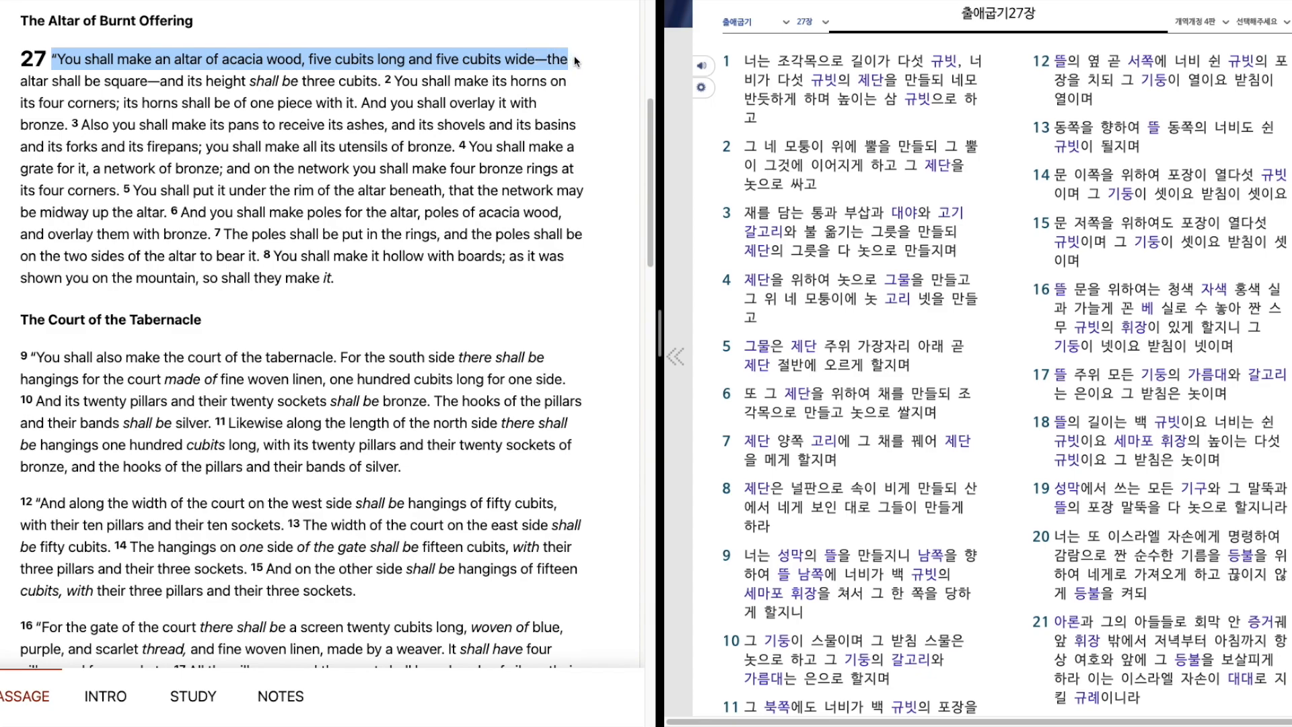
Select the NKJV altar of burnt offering verses, Exodus 27:1–8.
{"action": "left_click_drag", "start_coordinate": [569, 58], "coordinate": [569, 81]}
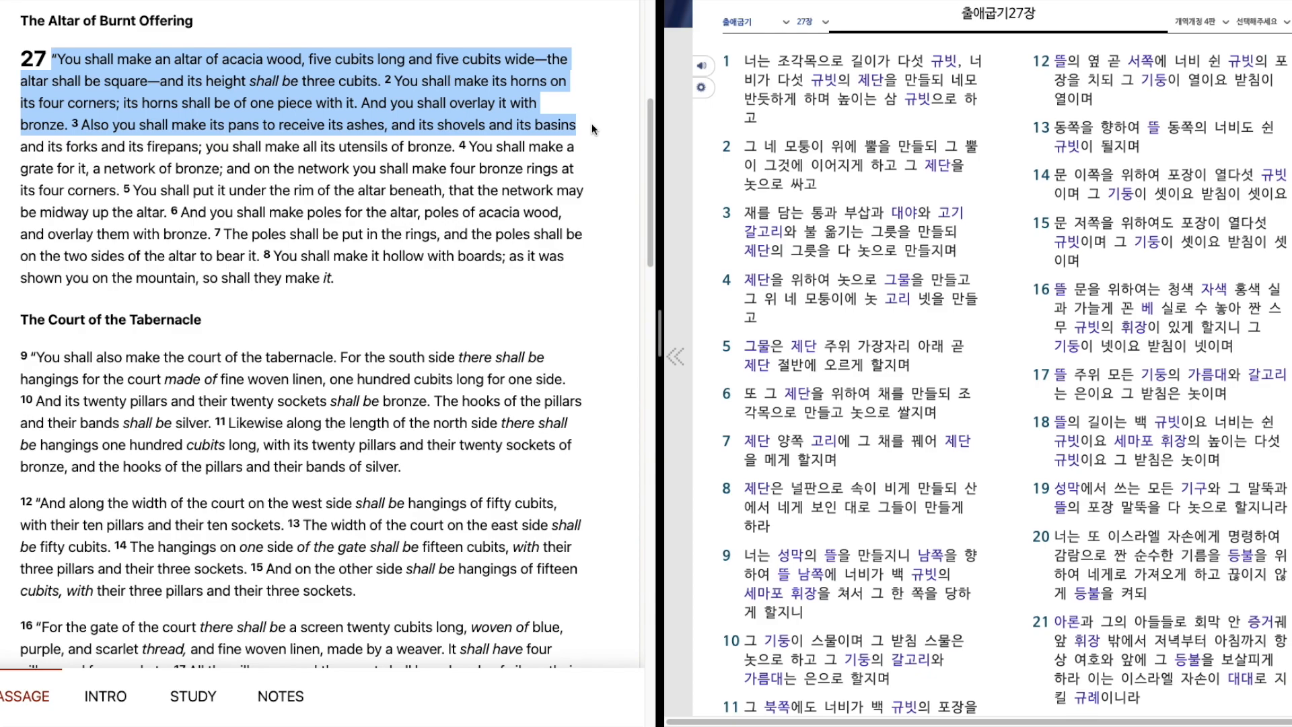
{"action": "left_click_drag", "start_coordinate": [569, 125], "coordinate": [569, 148]}
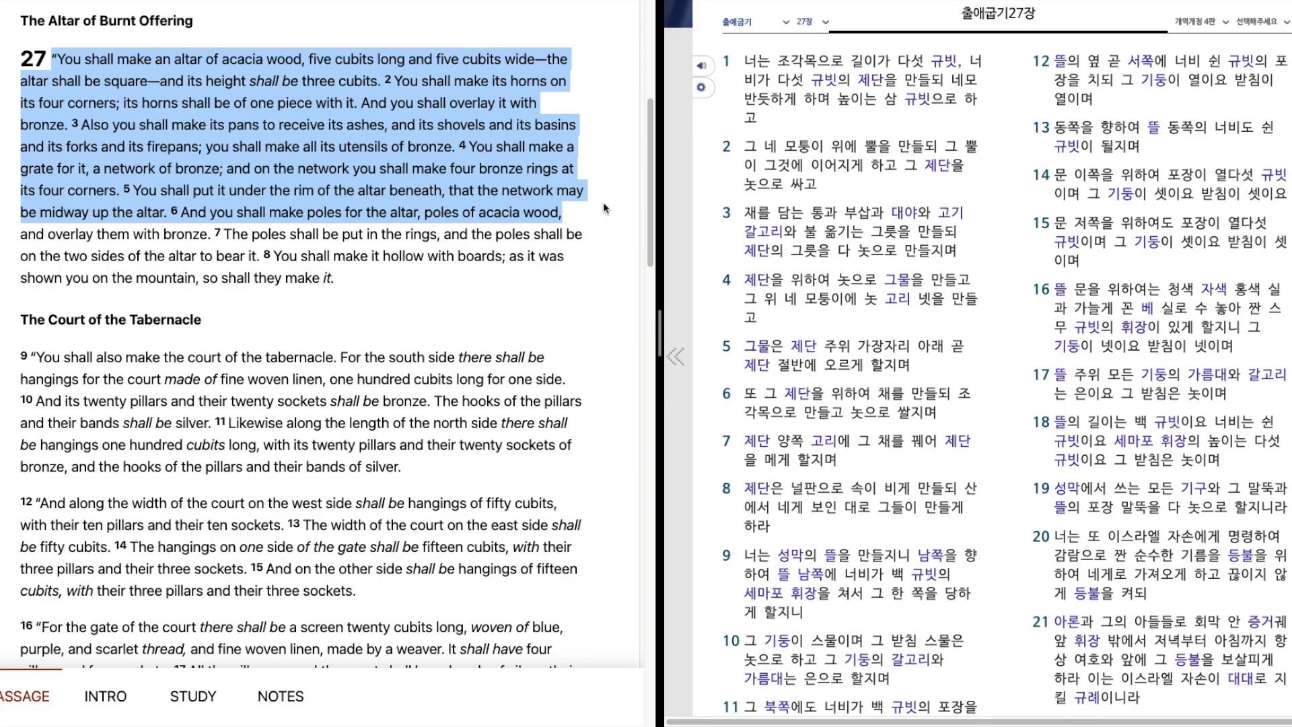
{"action": "mouse_move", "coordinate": [609, 227]}
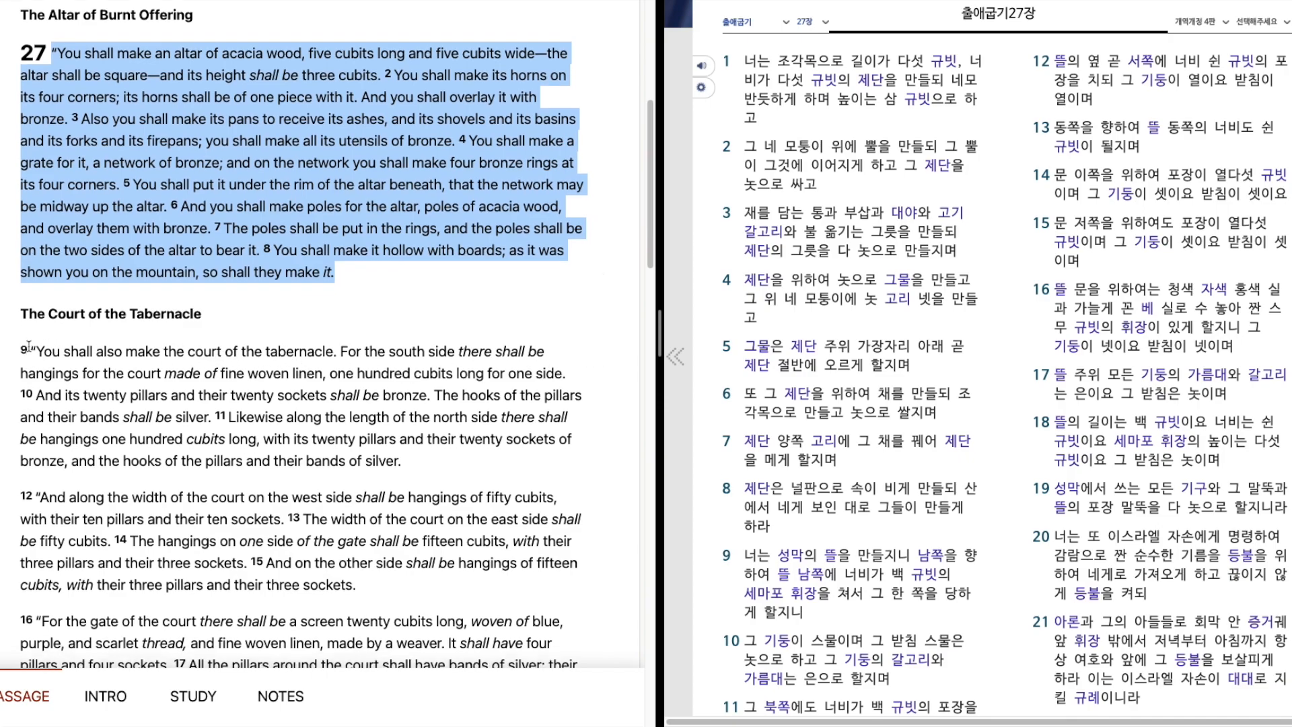
Scroll down and select the Court of the Tabernacle verses 9–19.
{"action": "scroll", "scroll_direction": "down", "scroll_amount": 3}
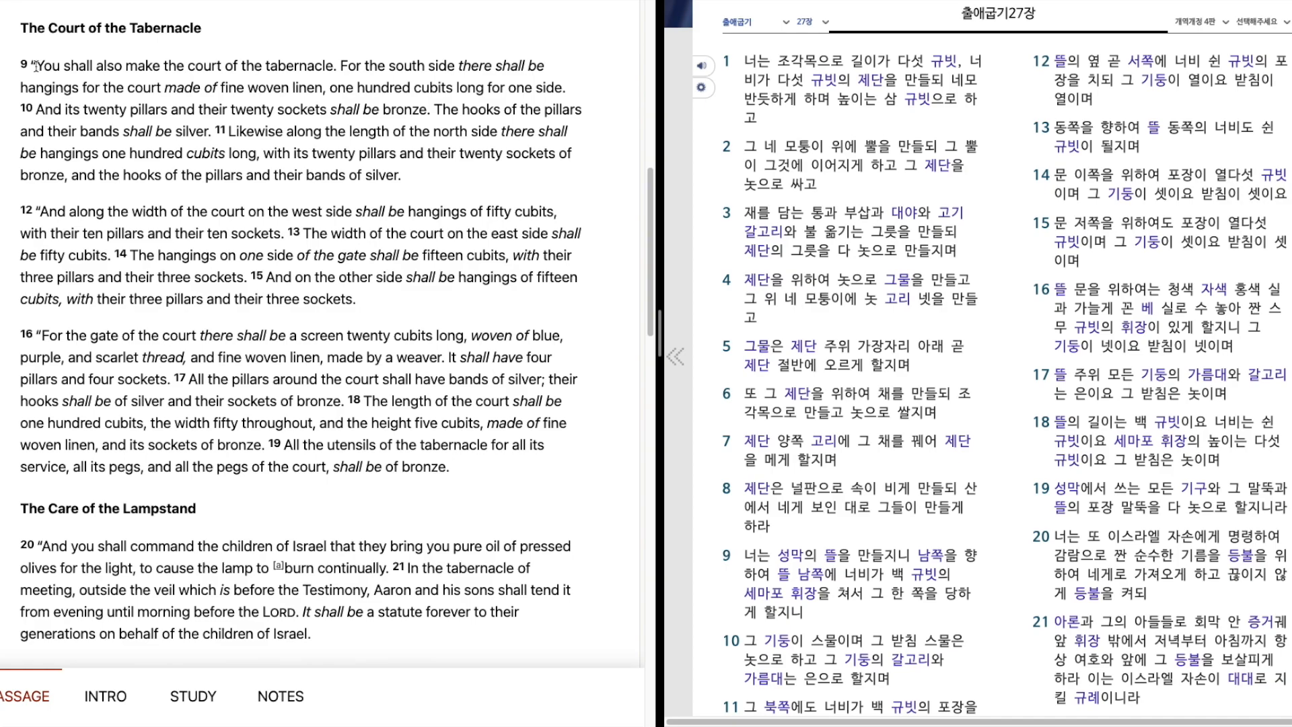
{"action": "left_click_drag", "start_coordinate": [37, 66], "coordinate": [420, 66]}
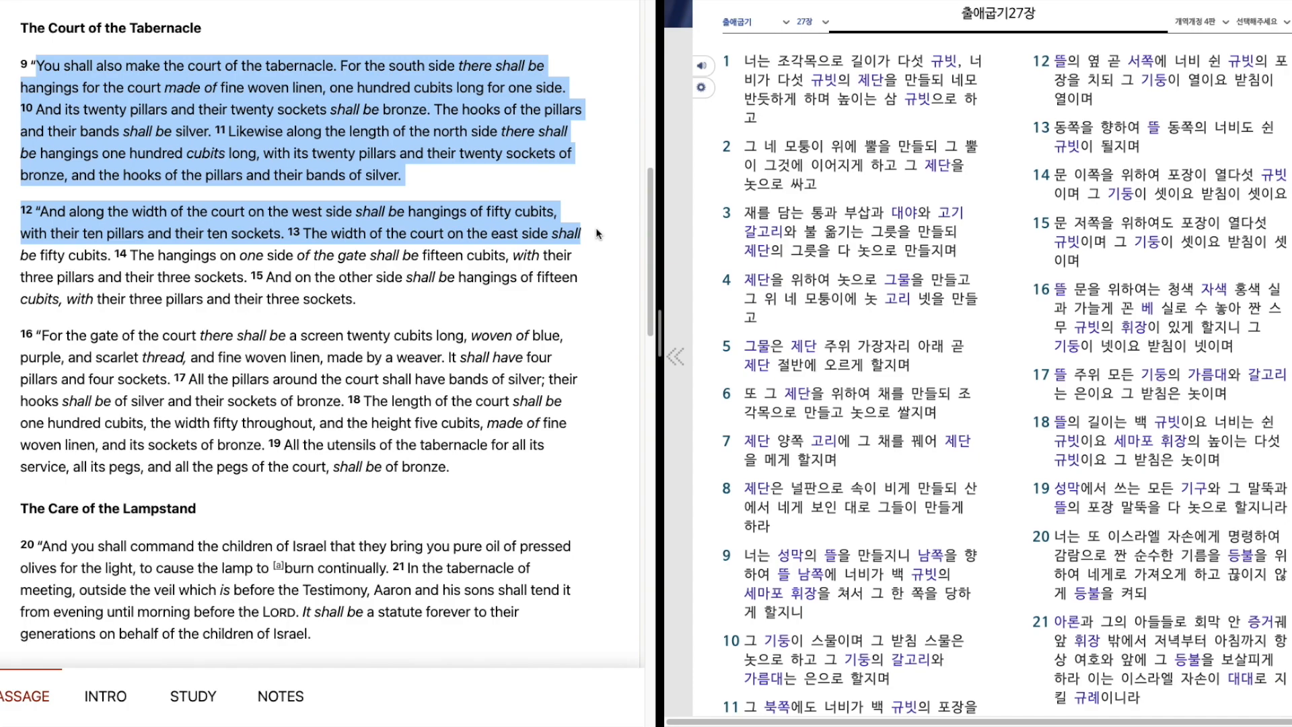
{"action": "mouse_move", "coordinate": [599, 250]}
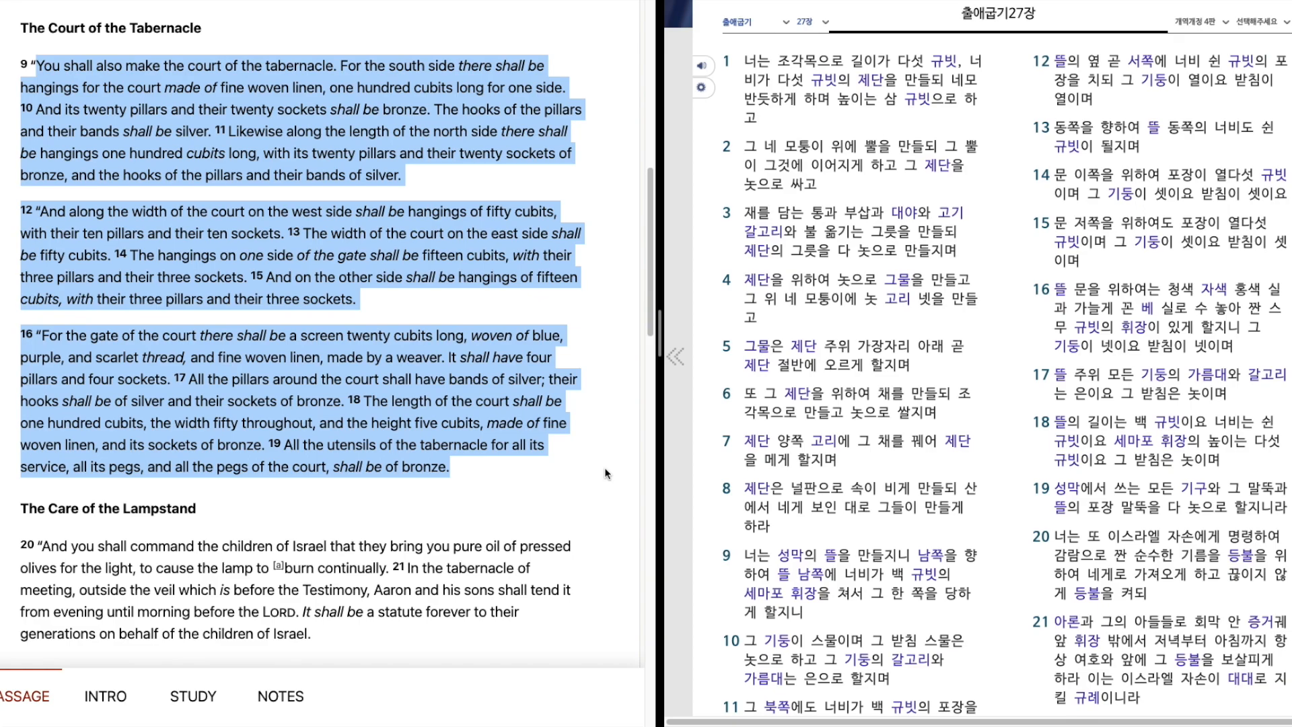
Scroll down to the Care of the Lampstand passage, Exodus 27:20–21.
{"action": "scroll", "scroll_direction": "down", "scroll_amount": 3}
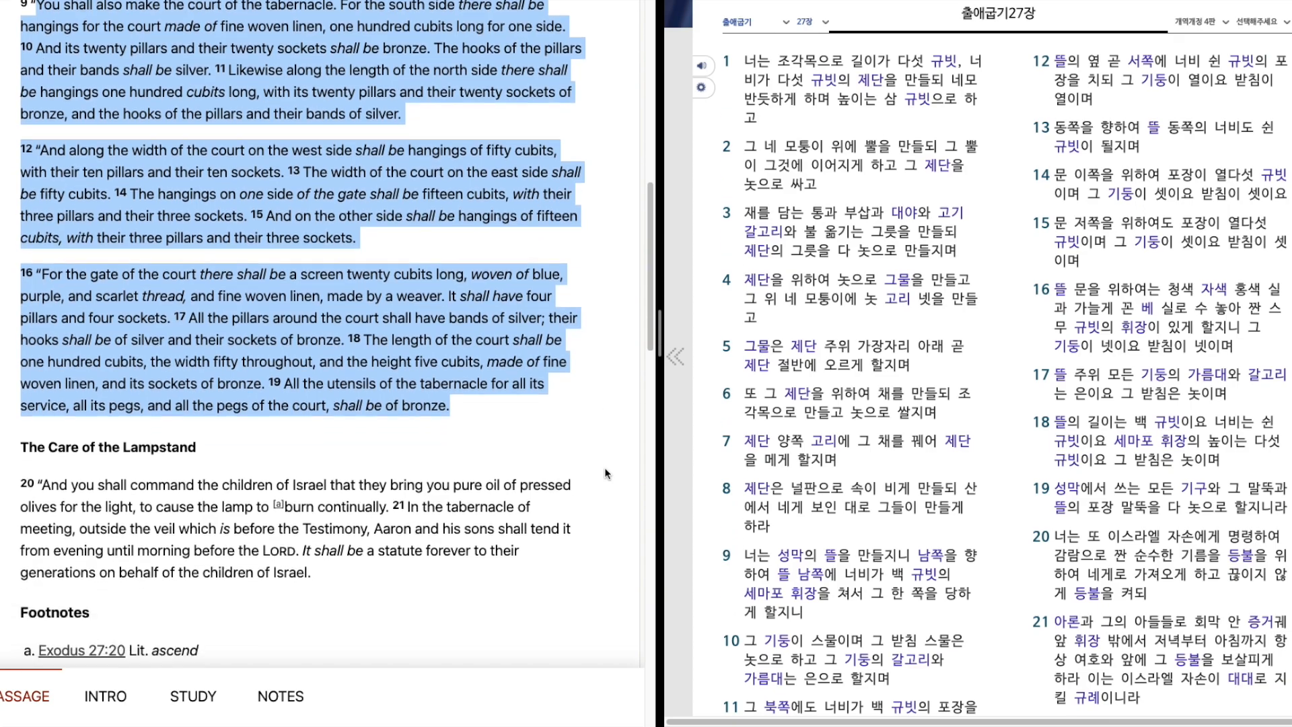
{"action": "scroll", "scroll_direction": "down", "scroll_amount": 3}
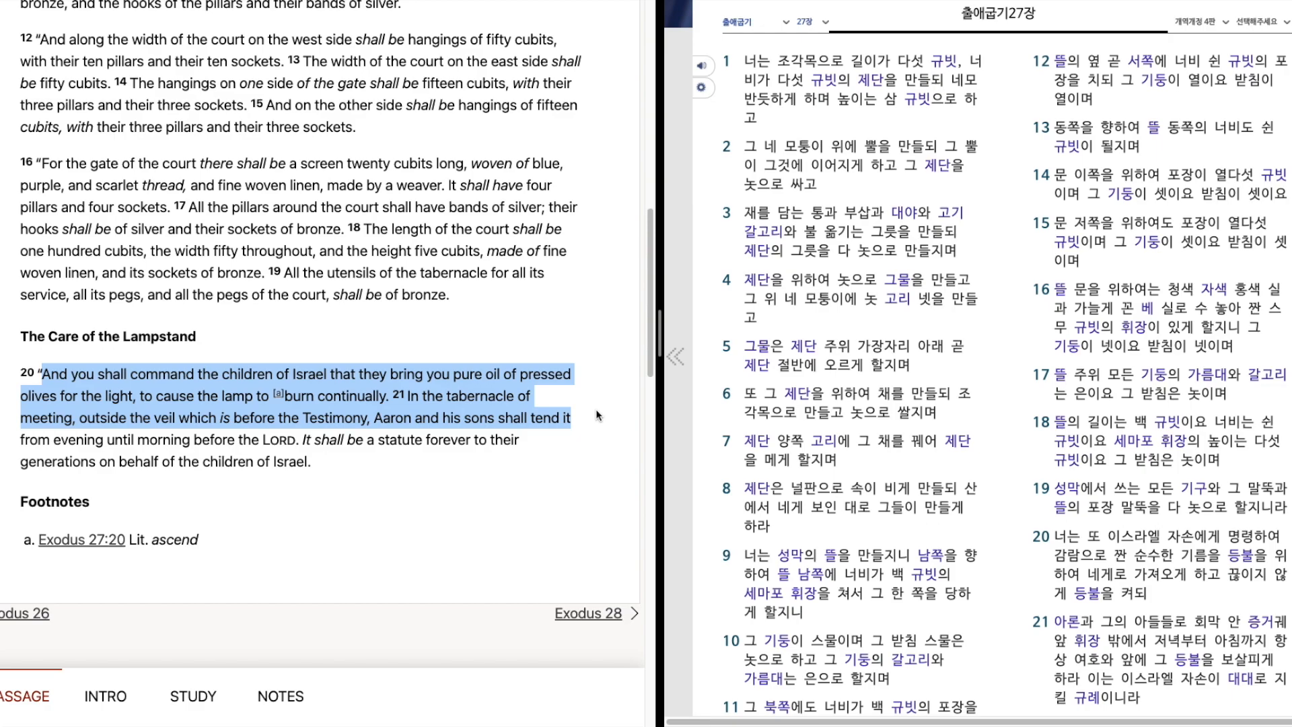
{"action": "mouse_move", "coordinate": [599, 425]}
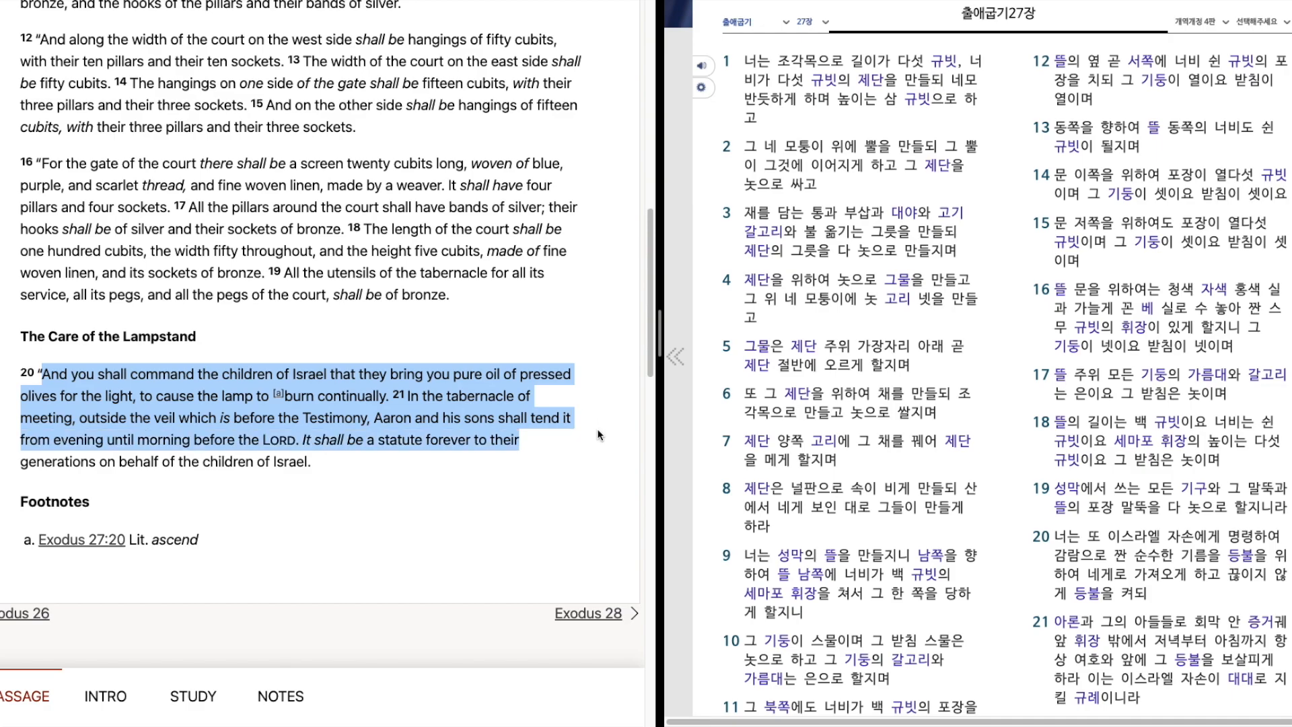
{"action": "mouse_move", "coordinate": [595, 451]}
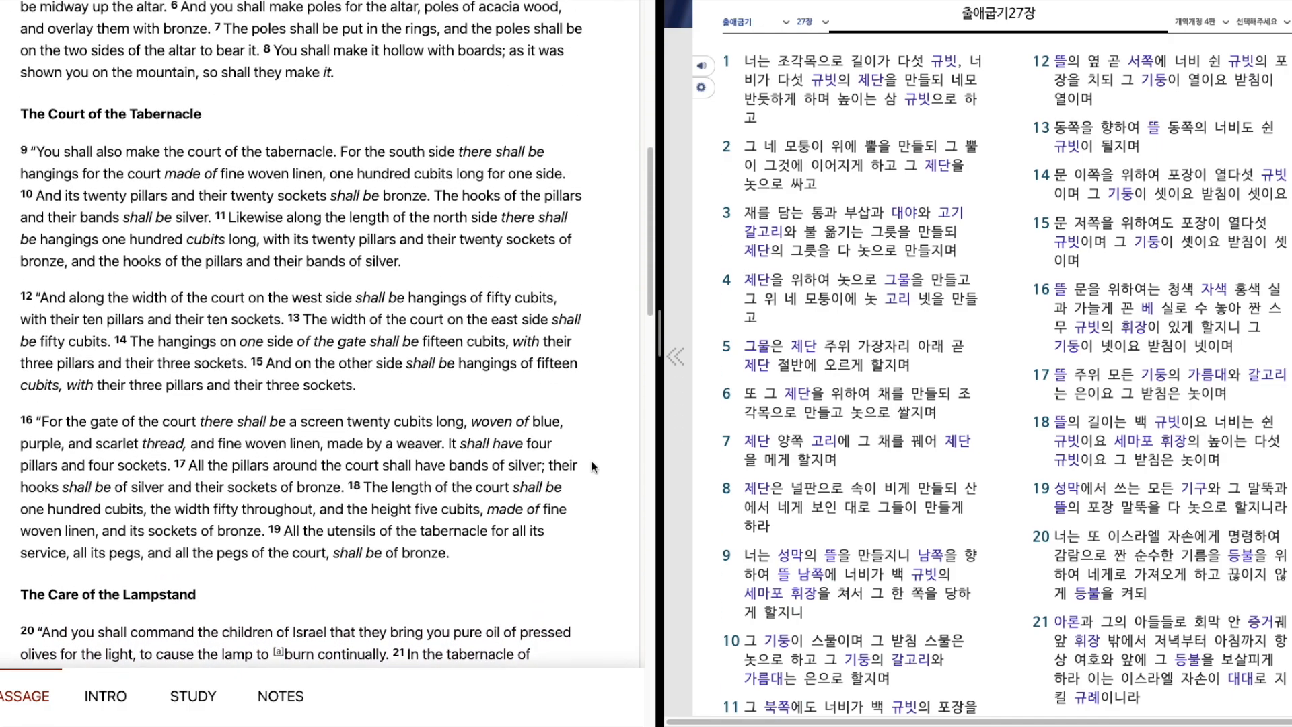
Return to the chapter's top and focus the Korean 출애굽기 27장 verses 1–8 pane.
{"action": "scroll", "scroll_direction": "up", "scroll_amount": 3}
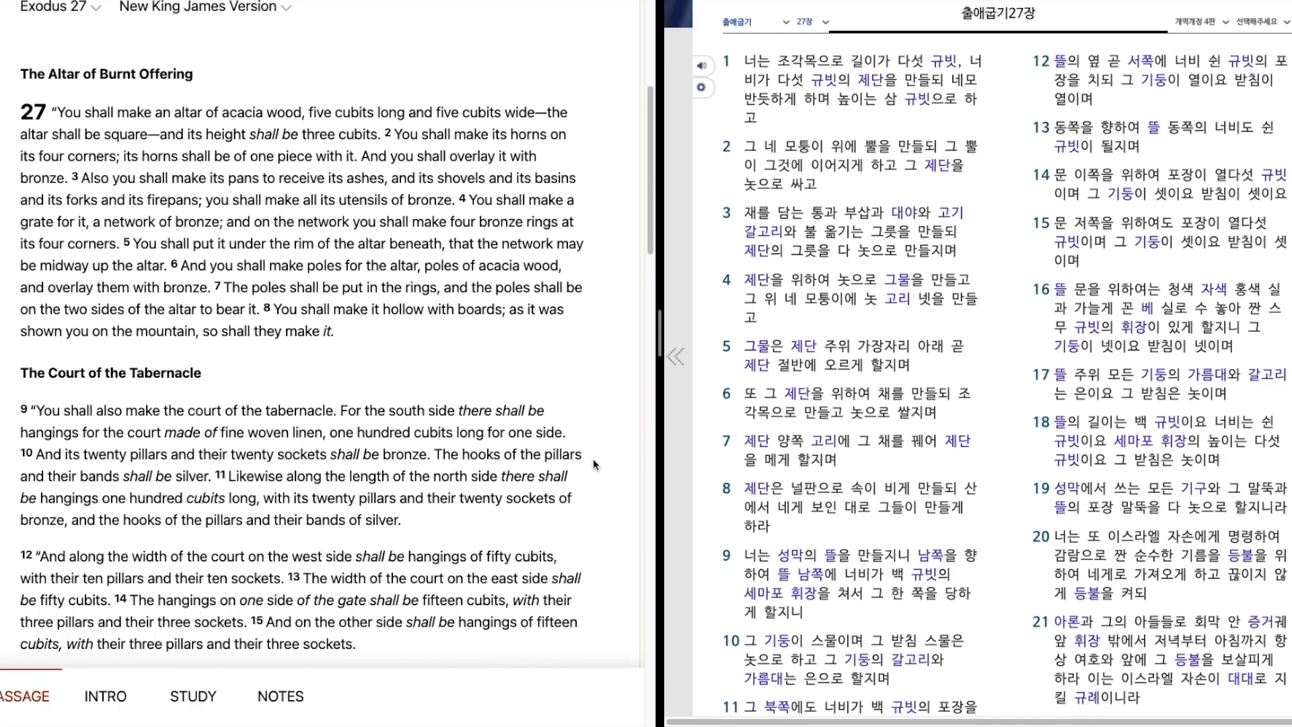
{"action": "scroll", "scroll_direction": "down", "scroll_amount": 3}
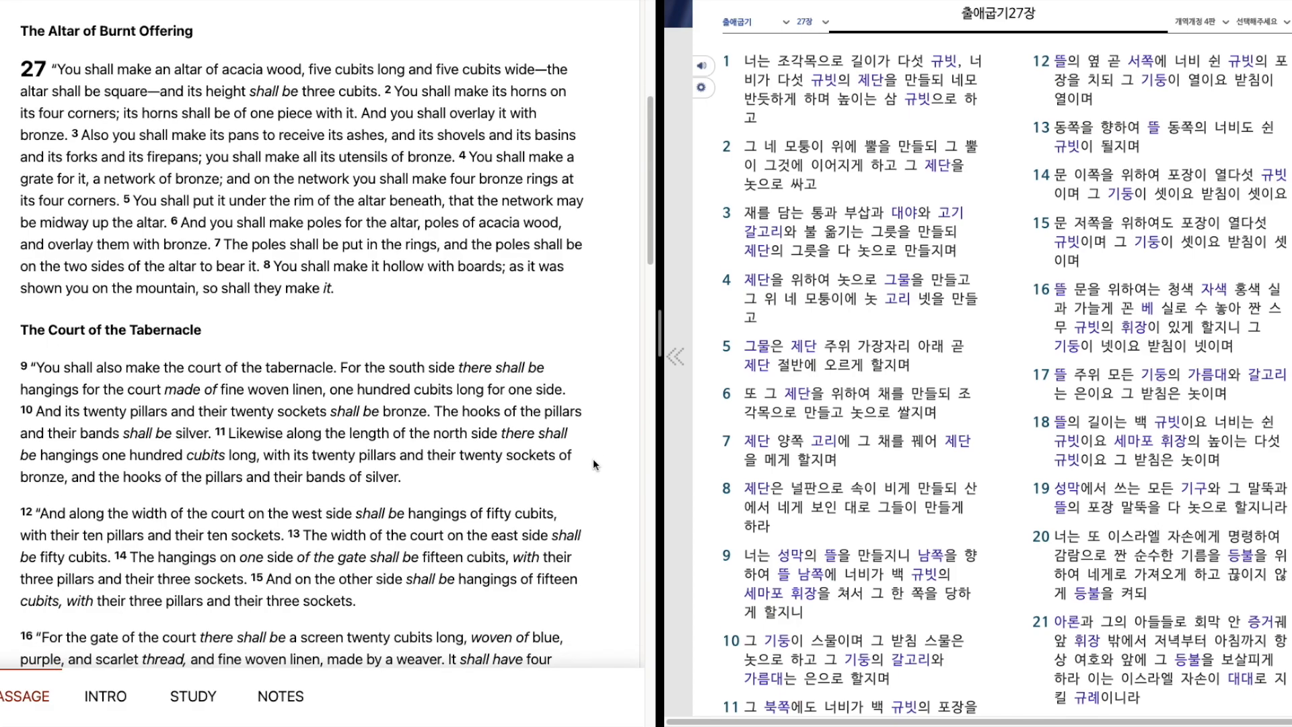
{"action": "mouse_move", "coordinate": [739, 111]}
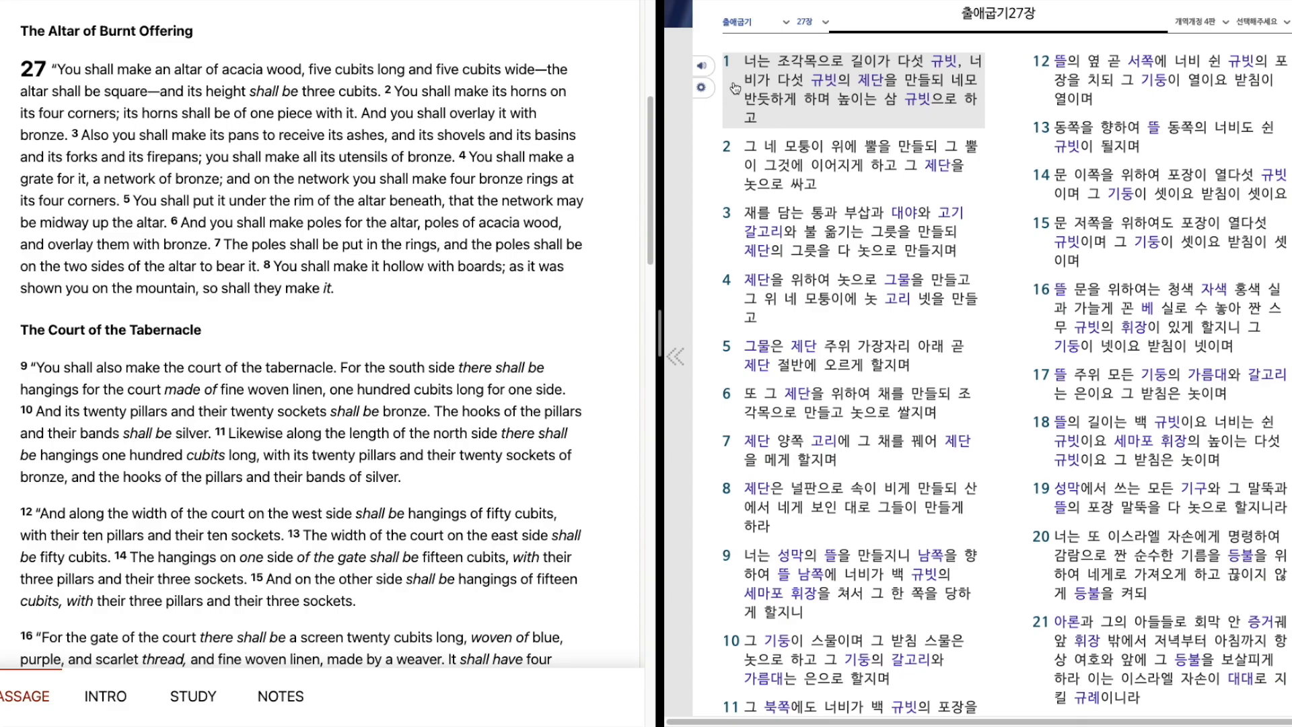
{"action": "left_click", "coordinate": [853, 165]}
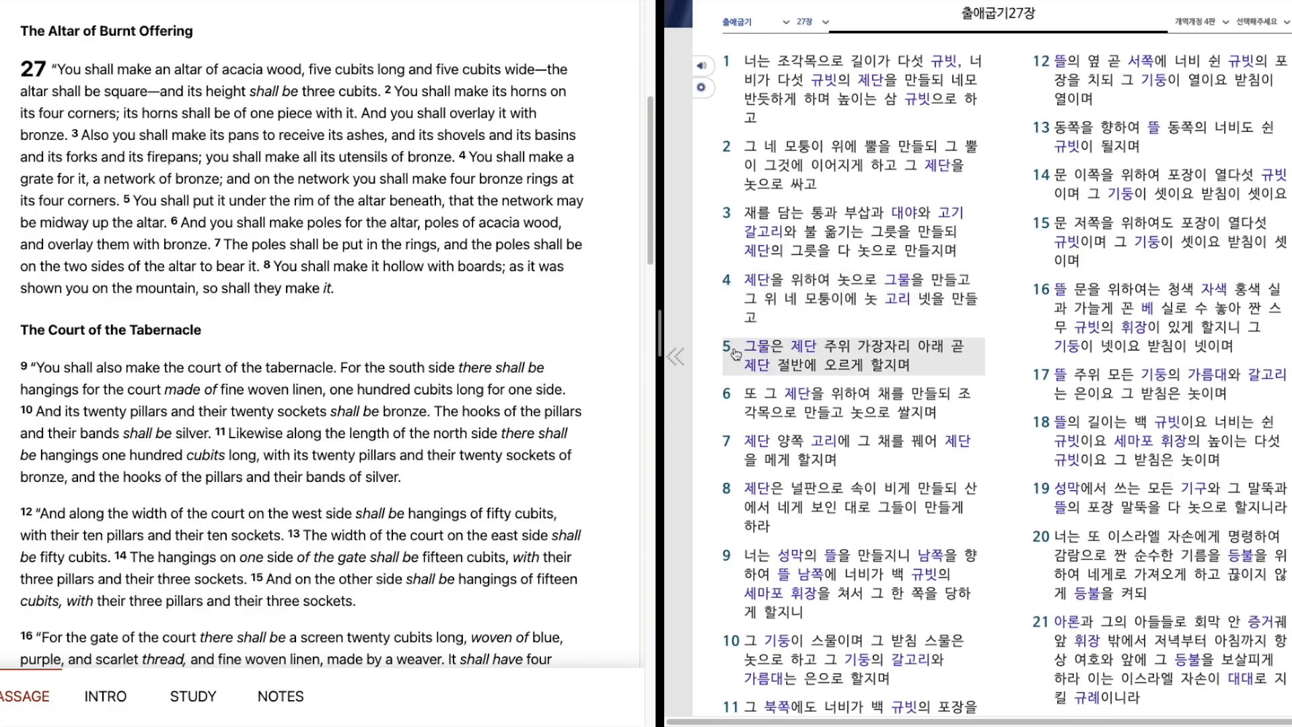
{"action": "mouse_move", "coordinate": [738, 369]}
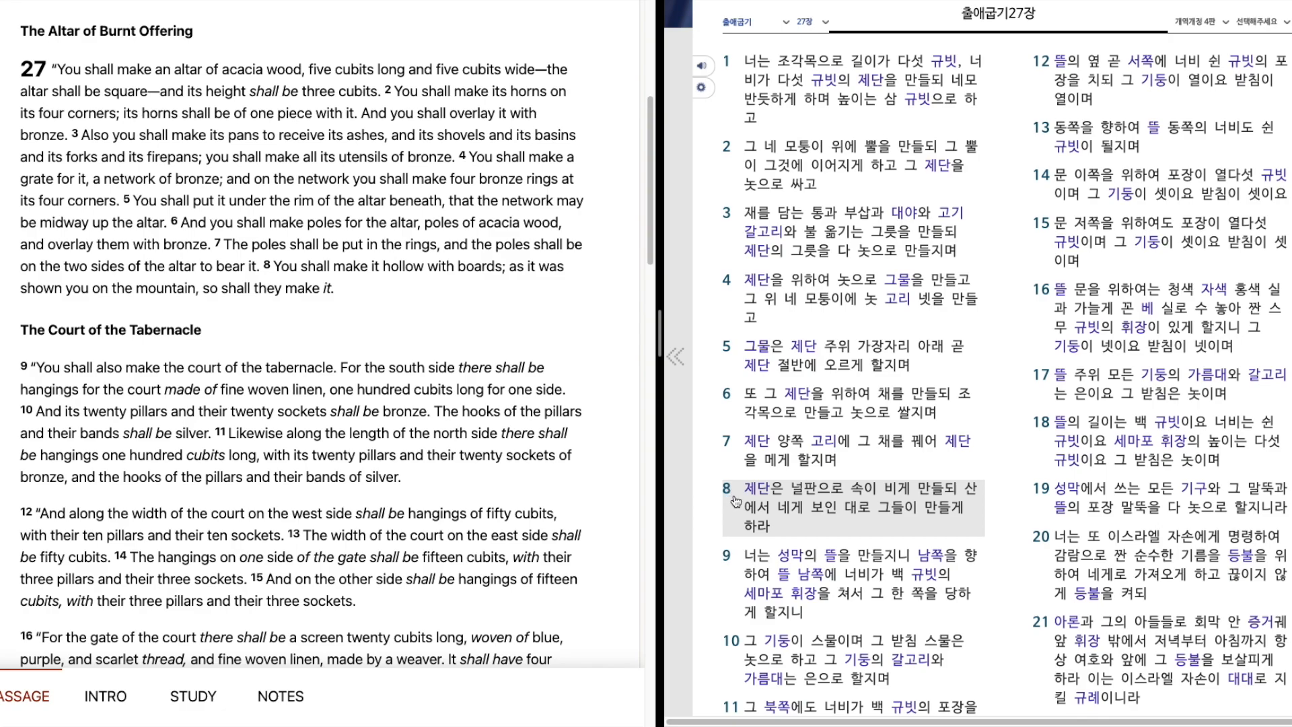
Adjust the Korean pane to bring verses 9 through 11 into view.
{"action": "scroll", "scroll_direction": "down", "scroll_amount": 3}
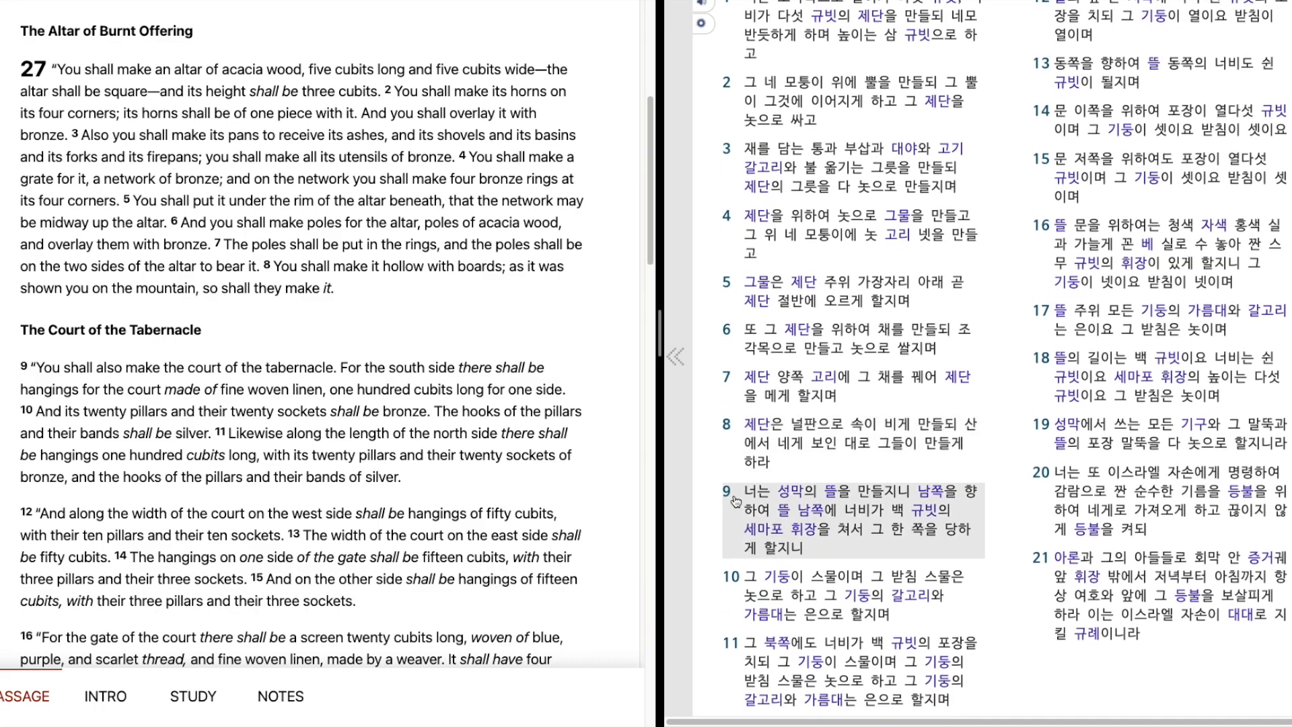
{"action": "scroll", "scroll_direction": "up", "scroll_amount": 3}
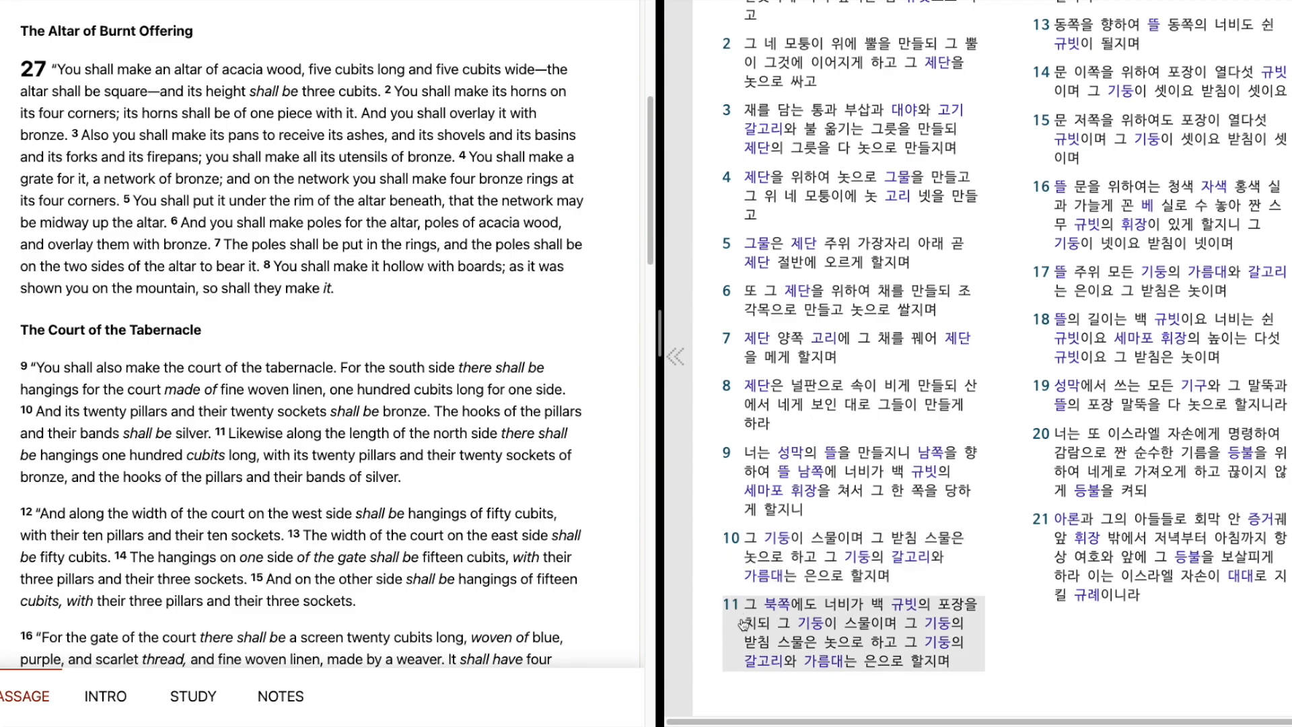
{"action": "mouse_move", "coordinate": [739, 628]}
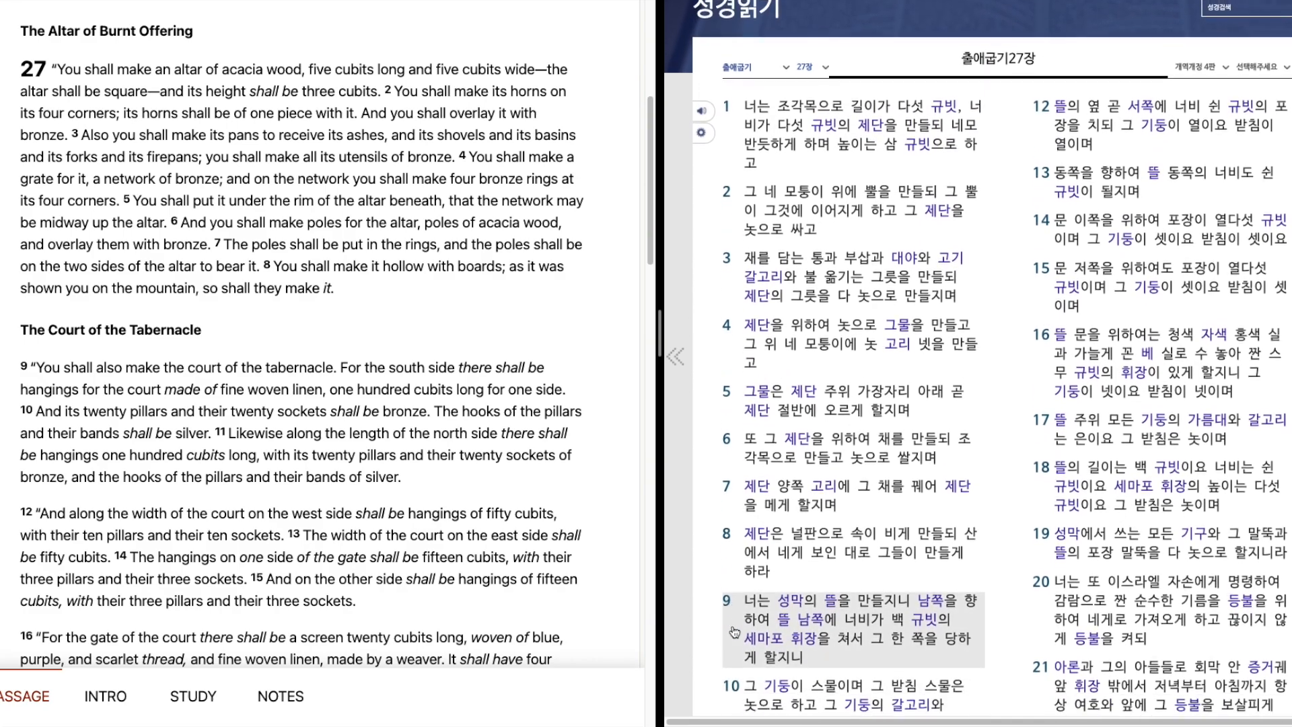
Scroll to the Korean text's second column, verses 12 through 20.
{"action": "scroll", "scroll_direction": "down", "scroll_amount": 3}
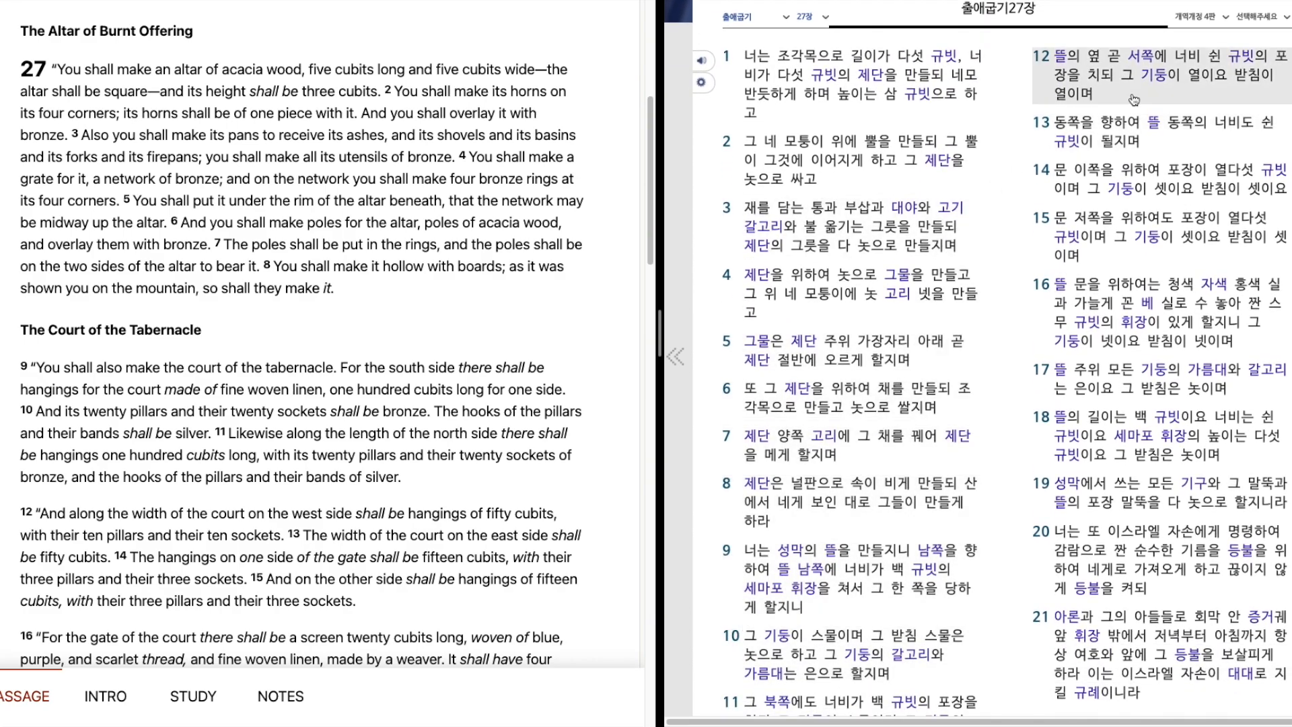
{"action": "mouse_move", "coordinate": [1047, 89]}
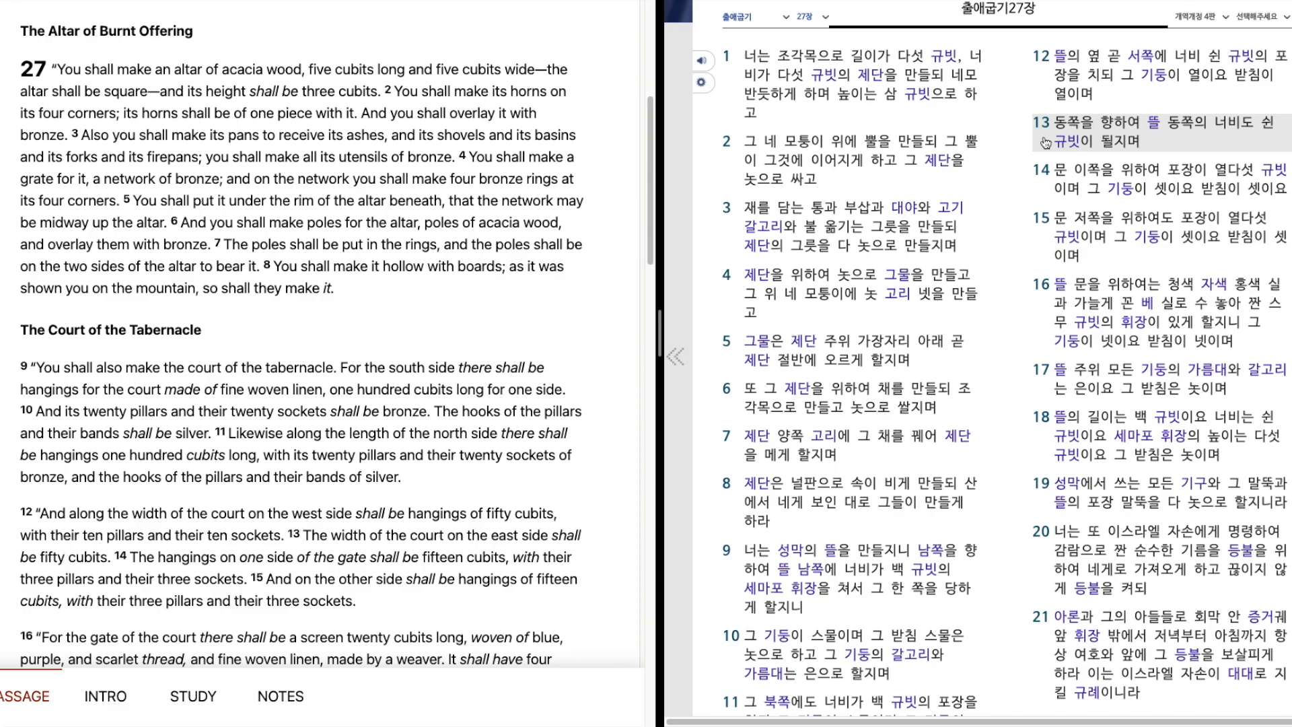
{"action": "mouse_move", "coordinate": [1043, 191]}
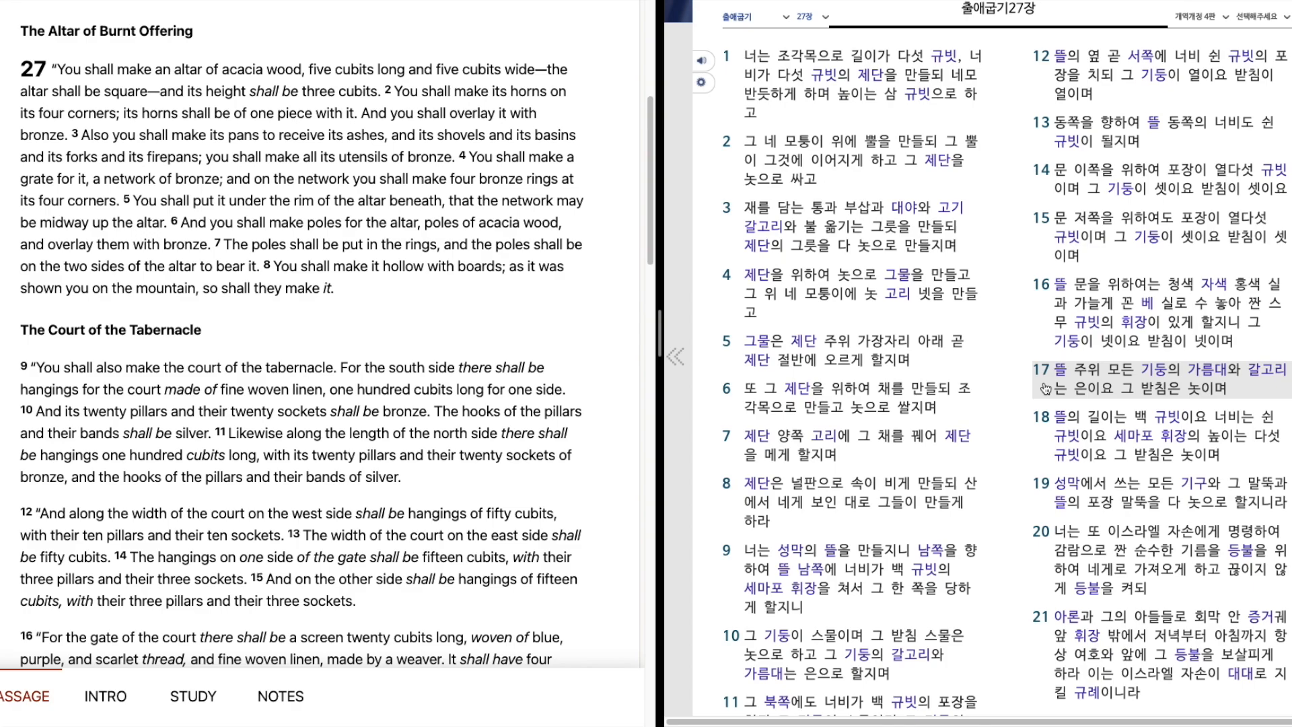
{"action": "mouse_move", "coordinate": [1047, 405]}
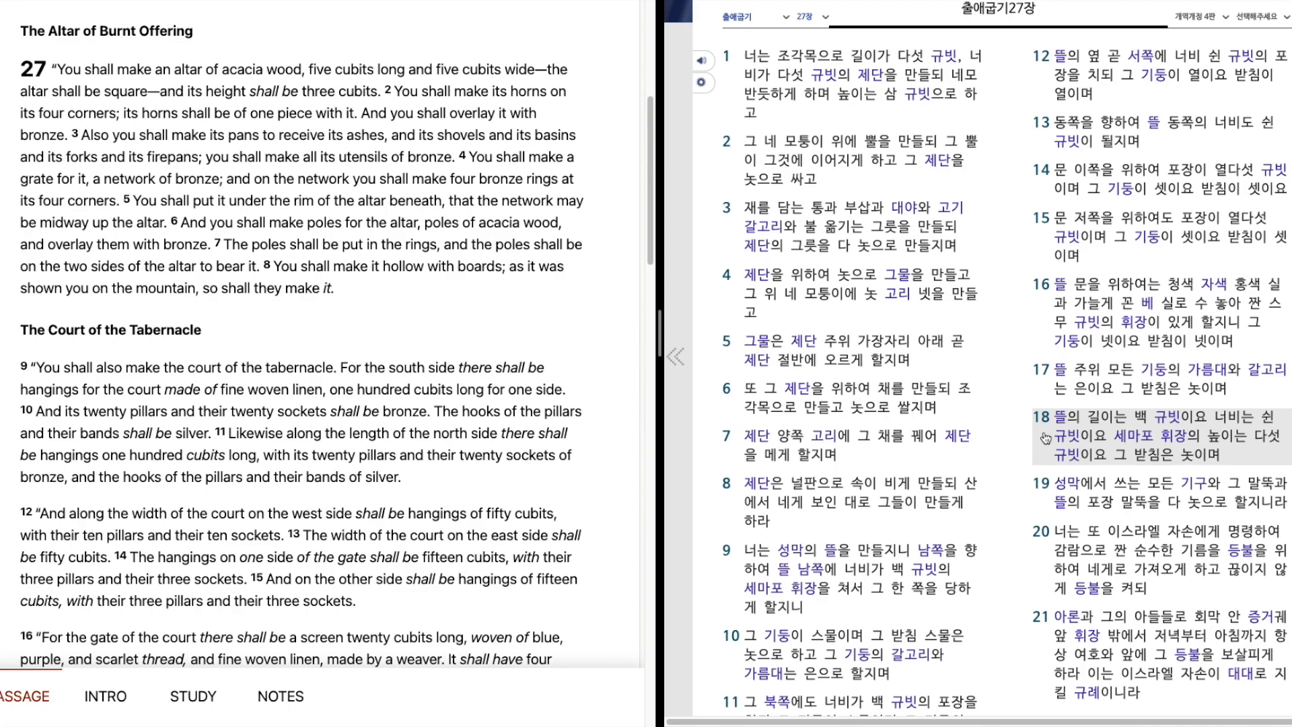
{"action": "mouse_move", "coordinate": [1046, 485]}
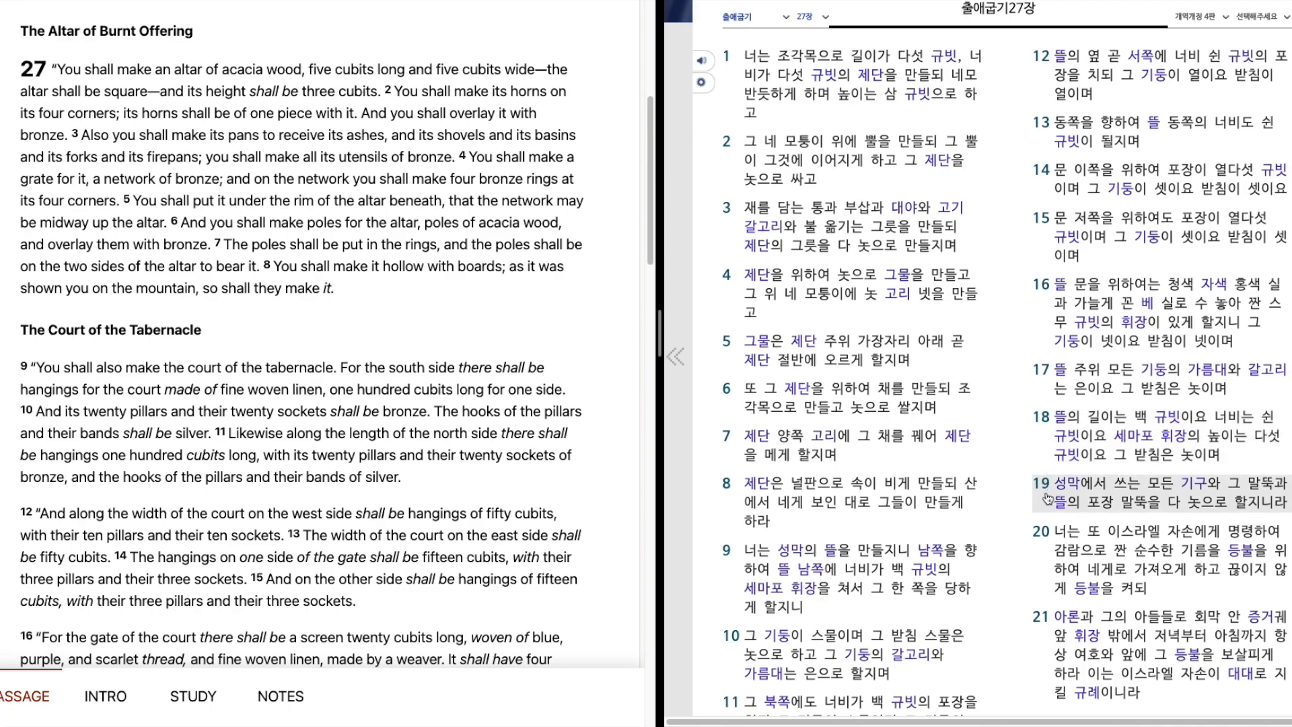
{"action": "mouse_move", "coordinate": [1049, 500]}
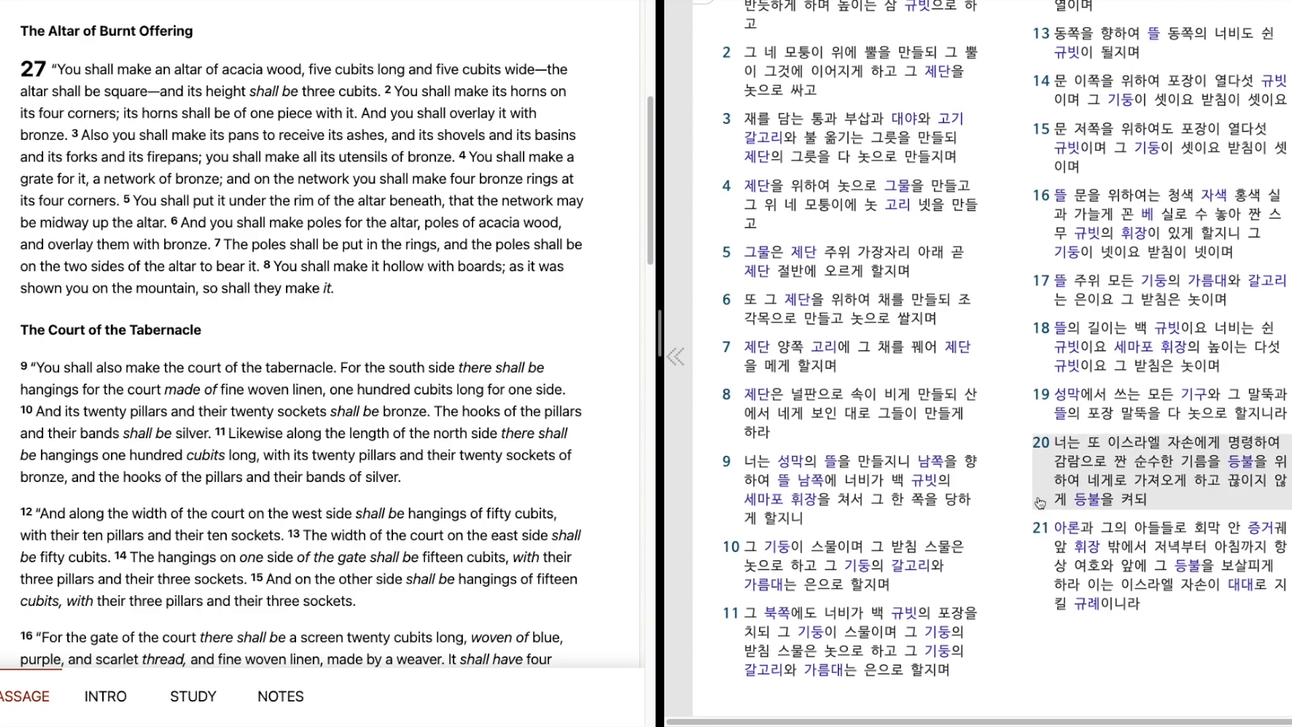
{"action": "mouse_move", "coordinate": [1042, 515]}
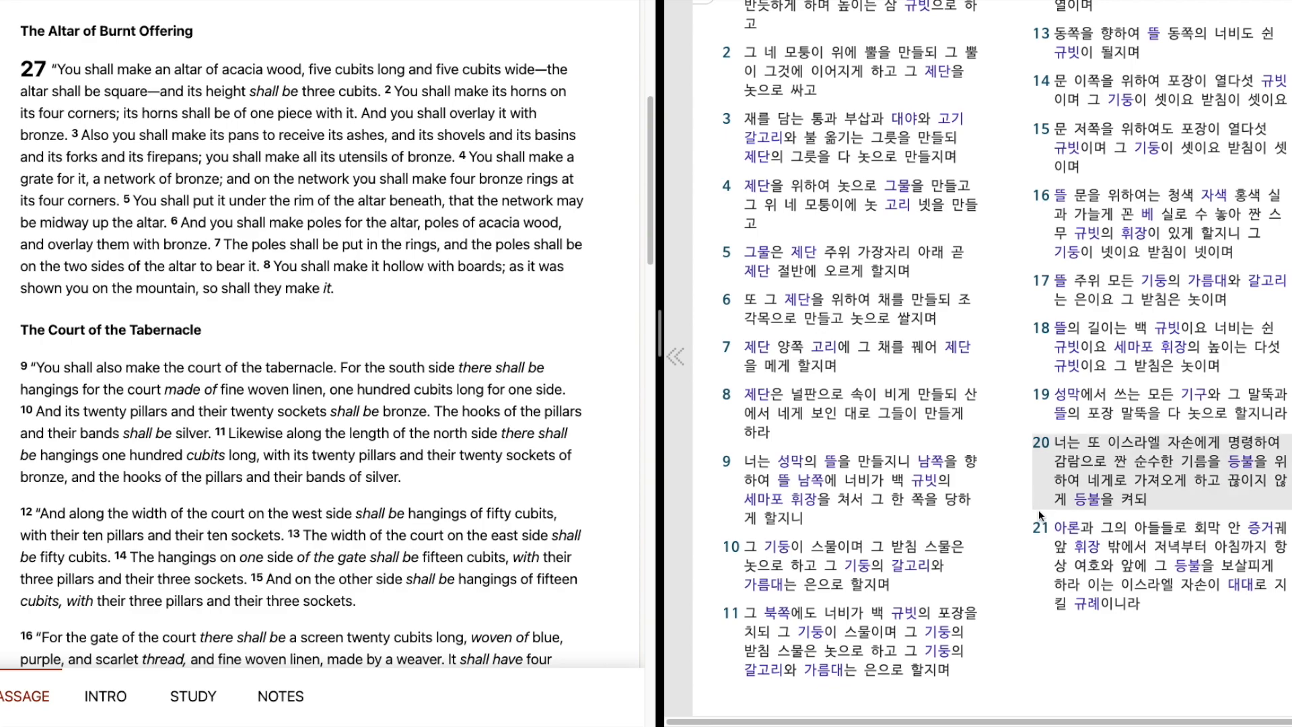